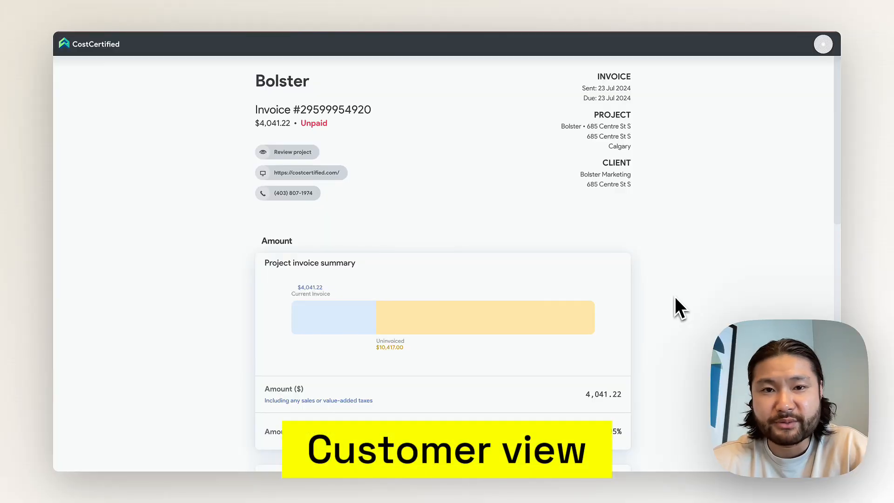
- Scroll to the customer payment options and select Credit Card to reveal the card form
{"action": "scroll", "scroll_direction": "down", "scroll_amount": 3}
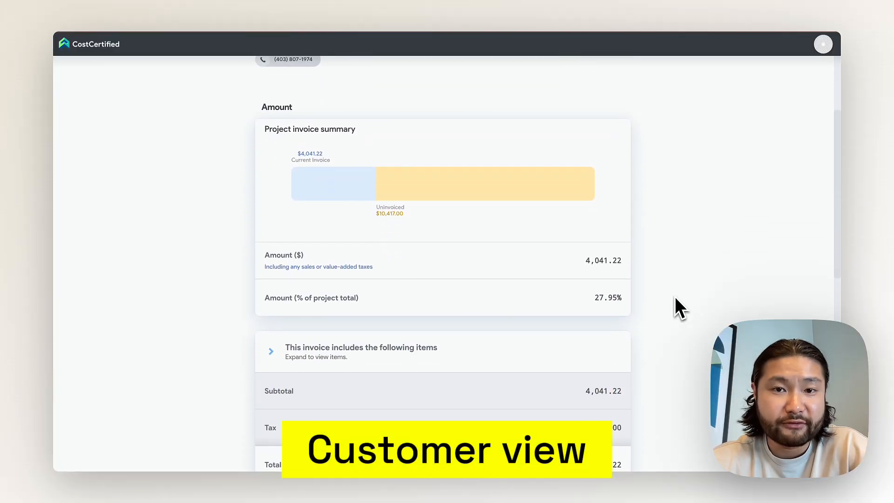
{"action": "scroll", "scroll_direction": "down", "scroll_amount": 3}
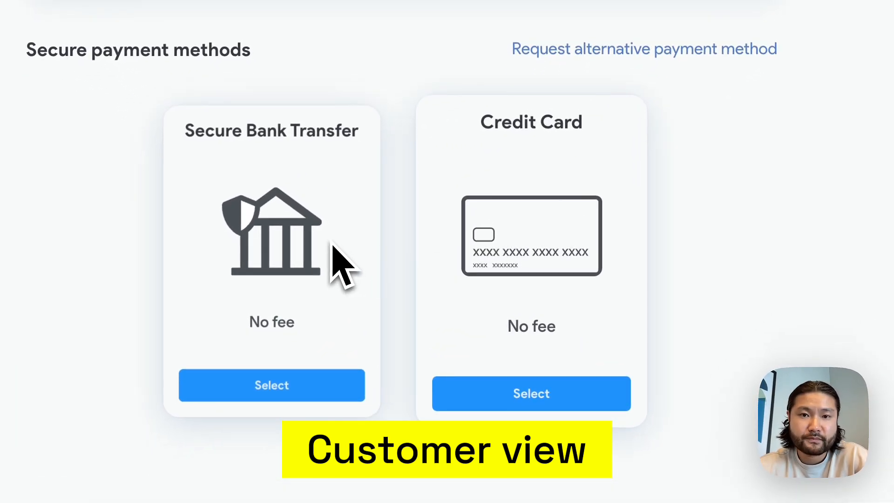
{"action": "left_click", "coordinate": [531, 393]}
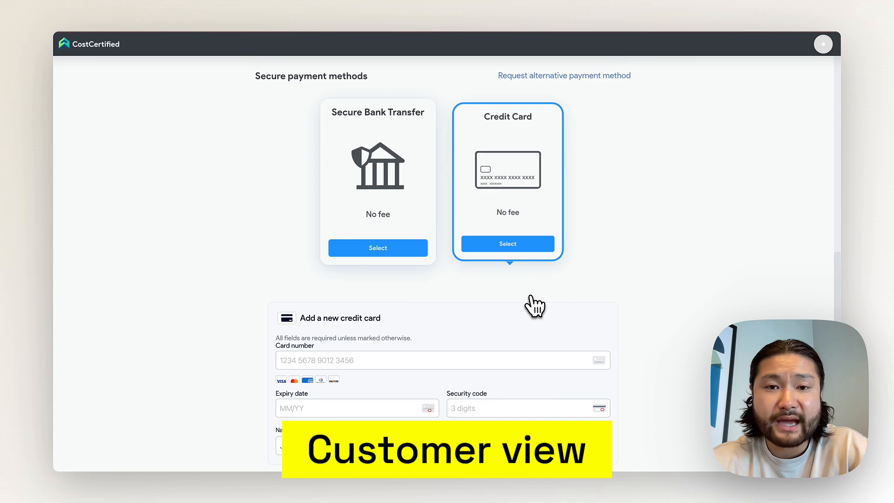
{"action": "scroll", "scroll_direction": "down", "scroll_amount": 3}
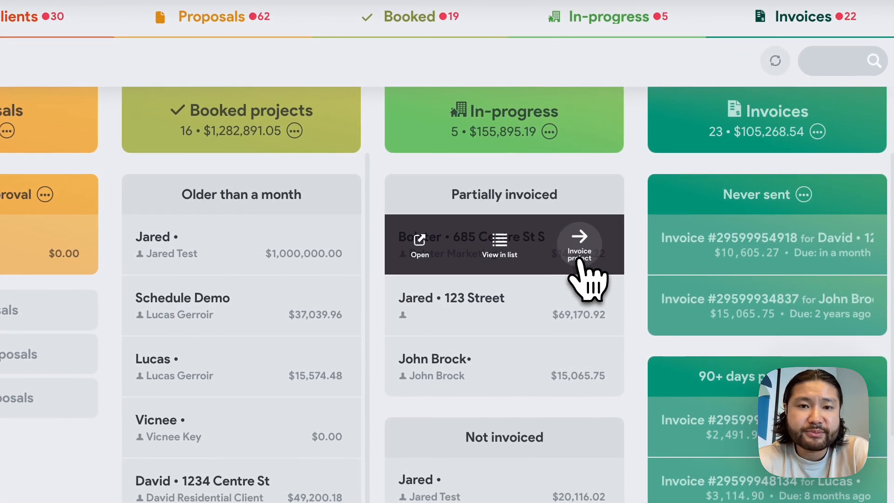
- Invoice the in-progress Bolster • 685 Centre St S project and review its line items
{"action": "left_click", "coordinate": [579, 238]}
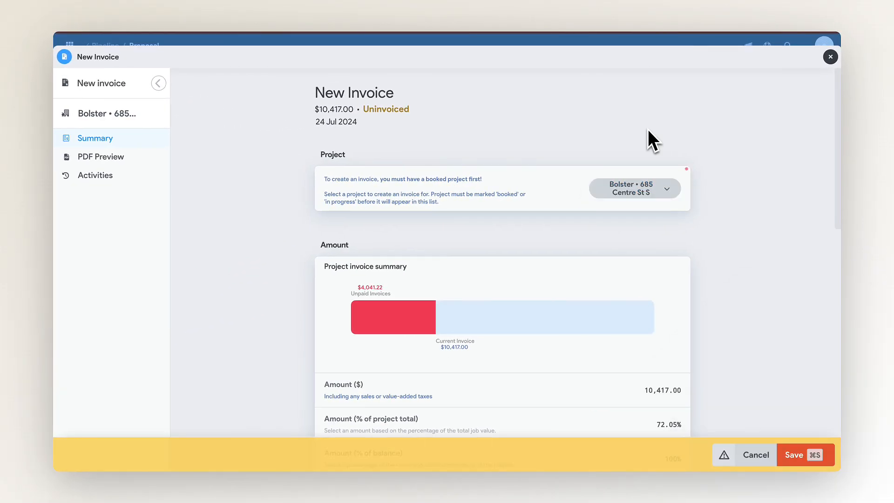
{"action": "scroll", "scroll_direction": "down", "scroll_amount": 3}
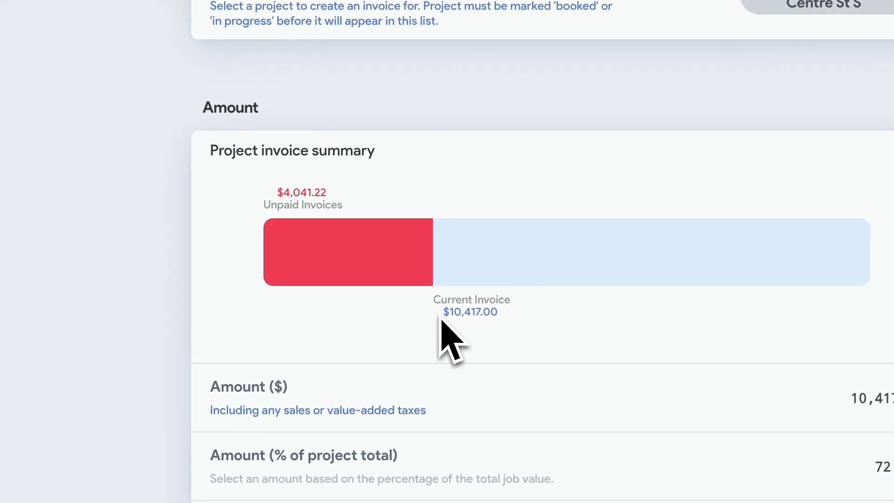
{"action": "scroll", "scroll_direction": "down", "scroll_amount": 3}
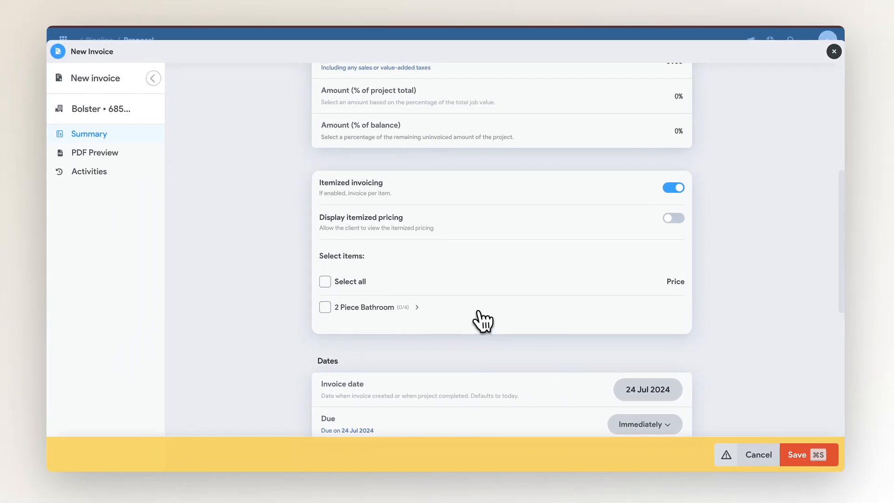
- Expand 2 Piece Bathroom and tick 2 Piece Bathroom Construction as an invoice item
{"action": "left_click", "coordinate": [417, 307]}
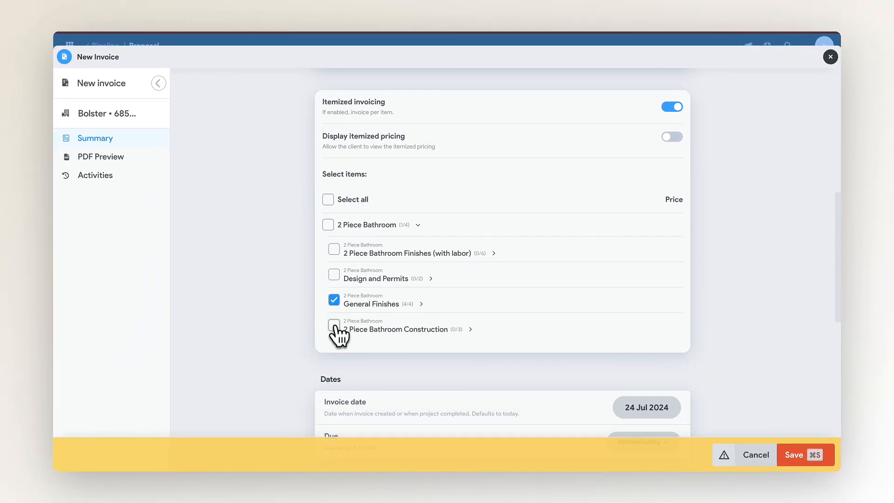
{"action": "left_click", "coordinate": [334, 325]}
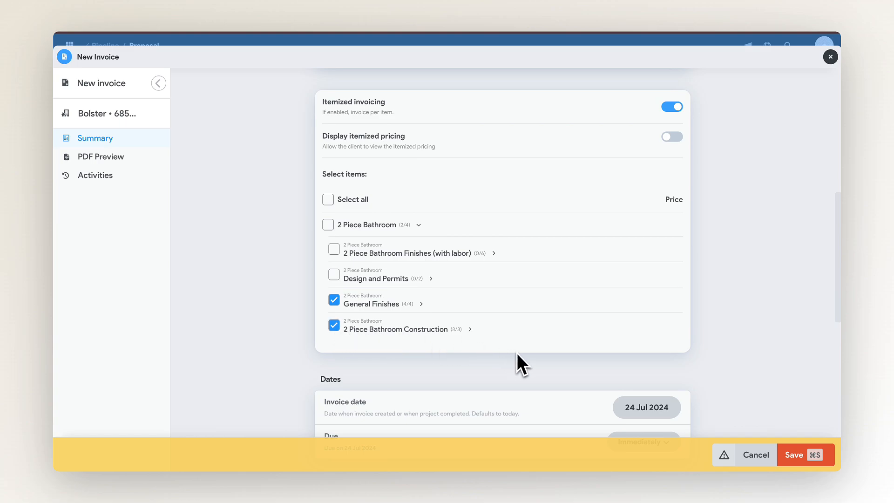
{"action": "scroll", "scroll_direction": "down", "scroll_amount": 3}
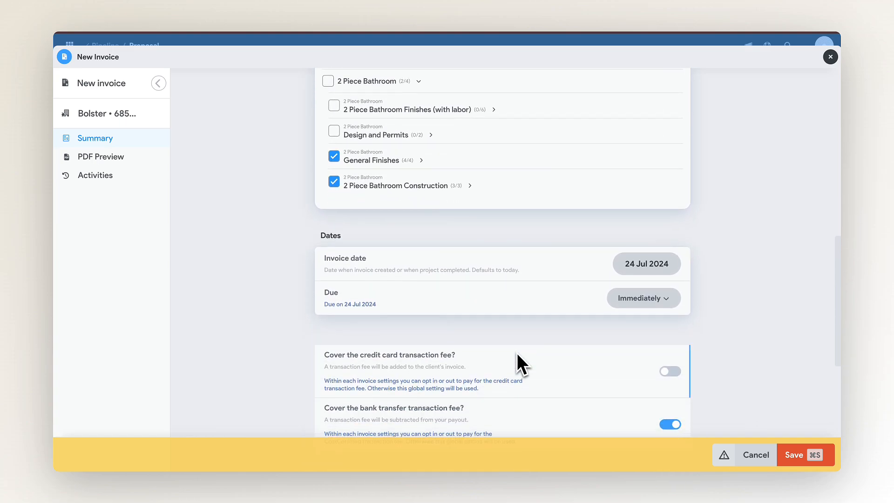
{"action": "scroll", "scroll_direction": "down", "scroll_amount": 3}
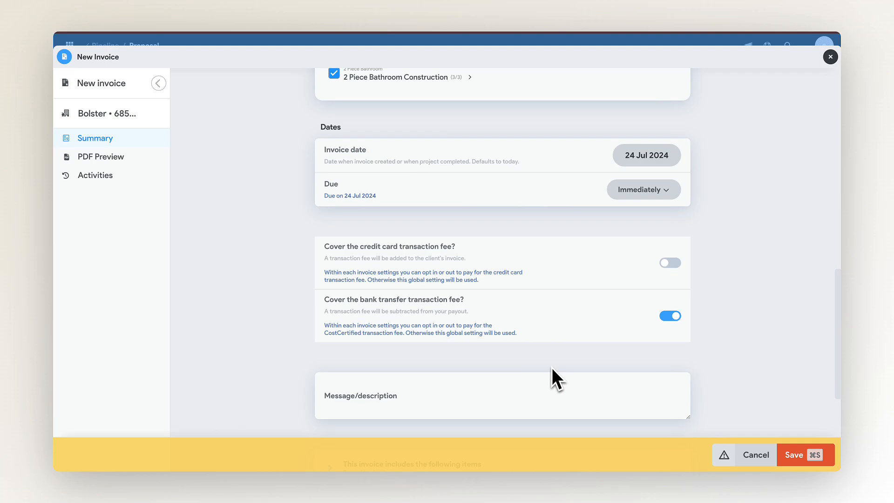
{"action": "mouse_move", "coordinate": [628, 281]}
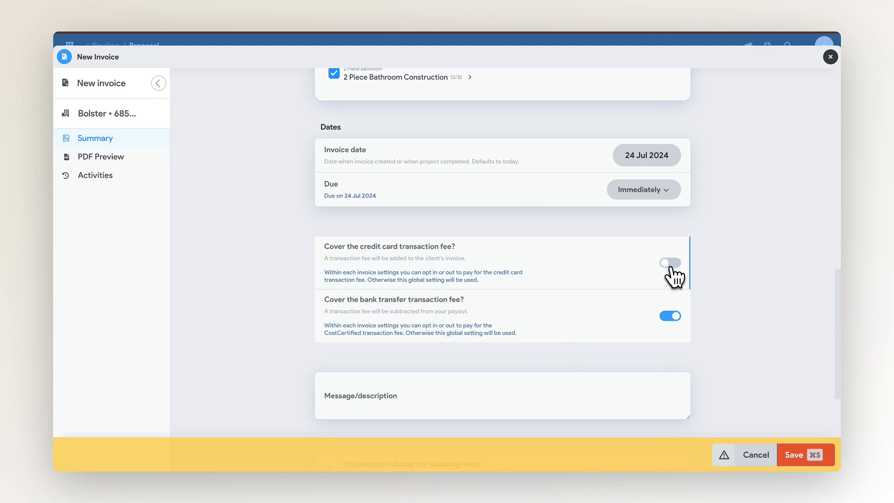
- Turn on 'Cover the credit card transaction fee?' so the fee comes out of the payout
{"action": "left_click", "coordinate": [670, 263]}
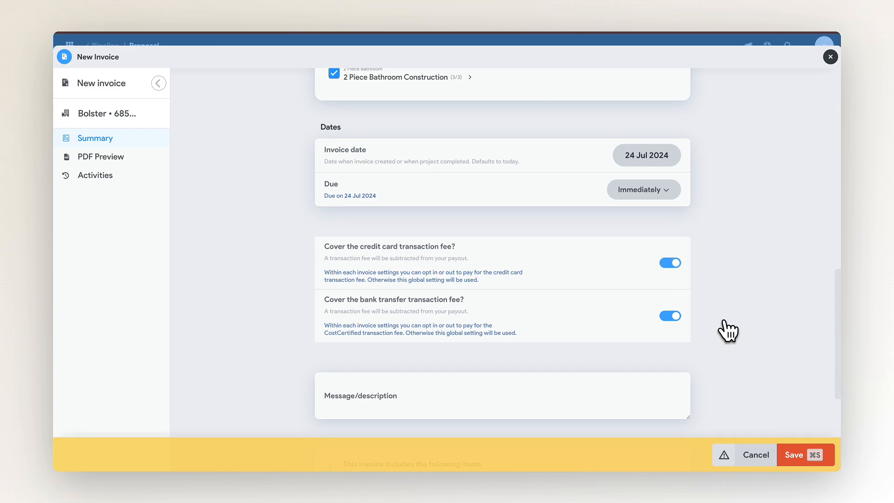
{"action": "scroll", "scroll_direction": "down", "scroll_amount": 3}
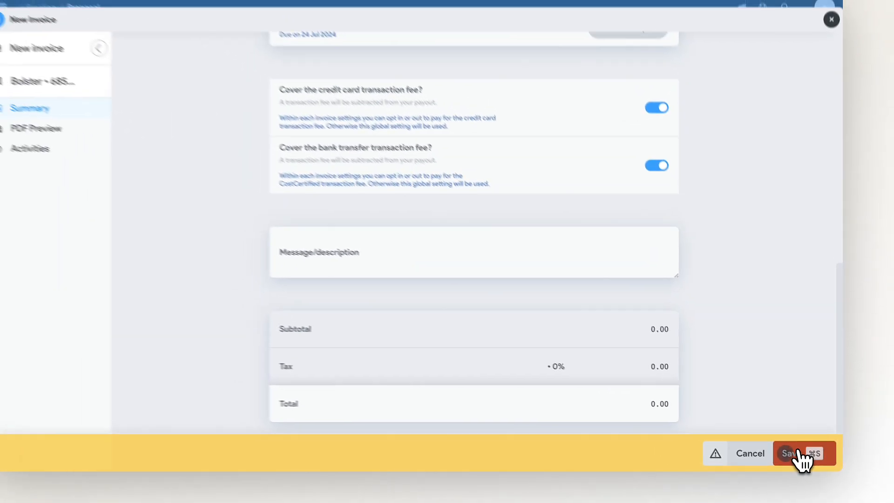
{"action": "left_click", "coordinate": [797, 453]}
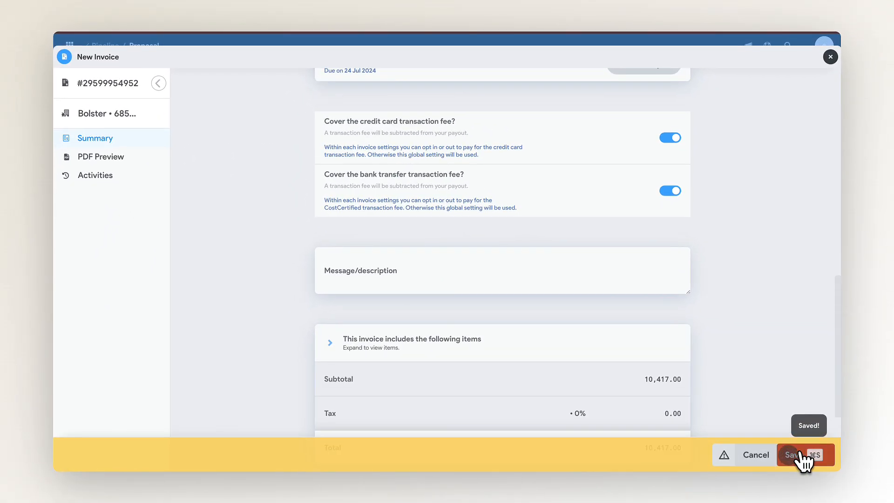
{"action": "left_click", "coordinate": [803, 455]}
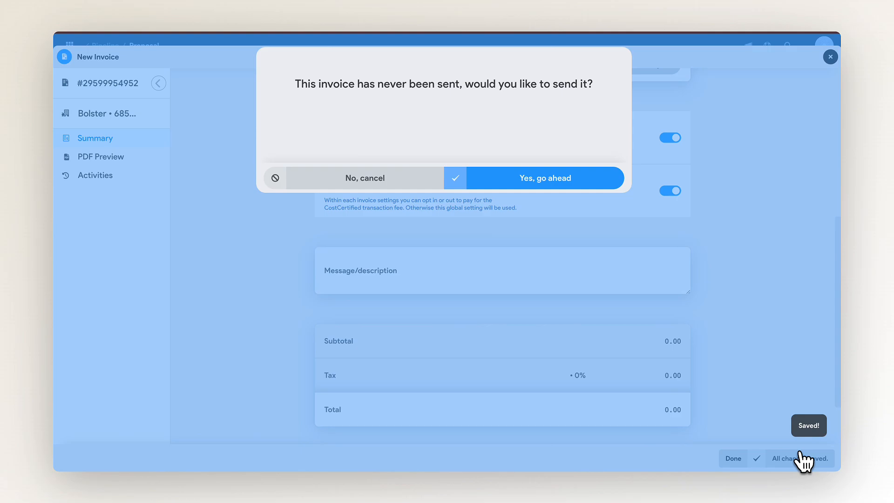
{"action": "mouse_move", "coordinate": [535, 234]}
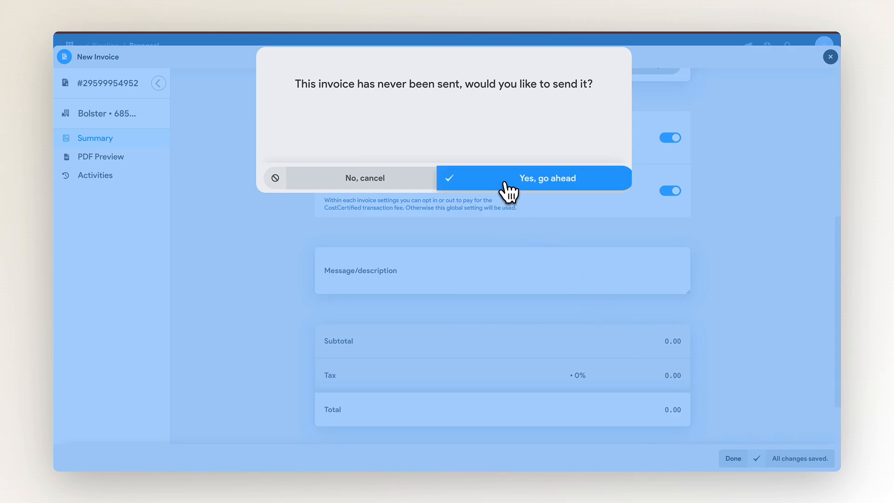
{"action": "left_click", "coordinate": [535, 177]}
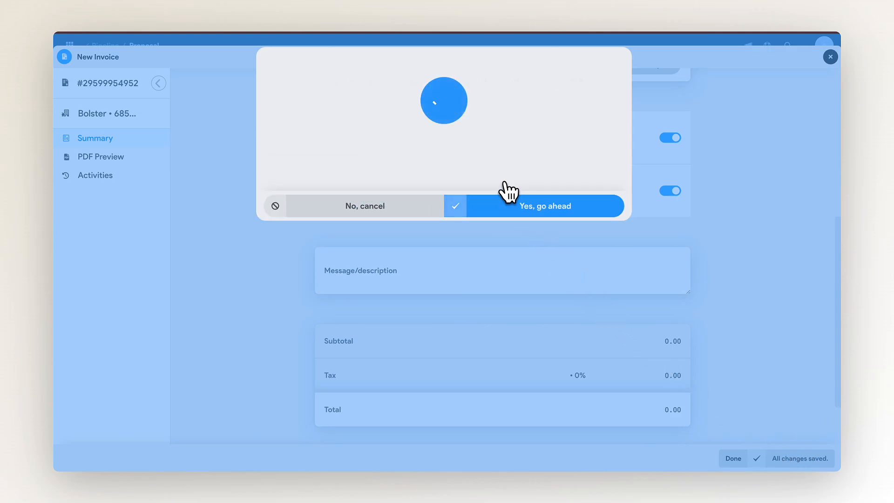
{"action": "left_click", "coordinate": [545, 206]}
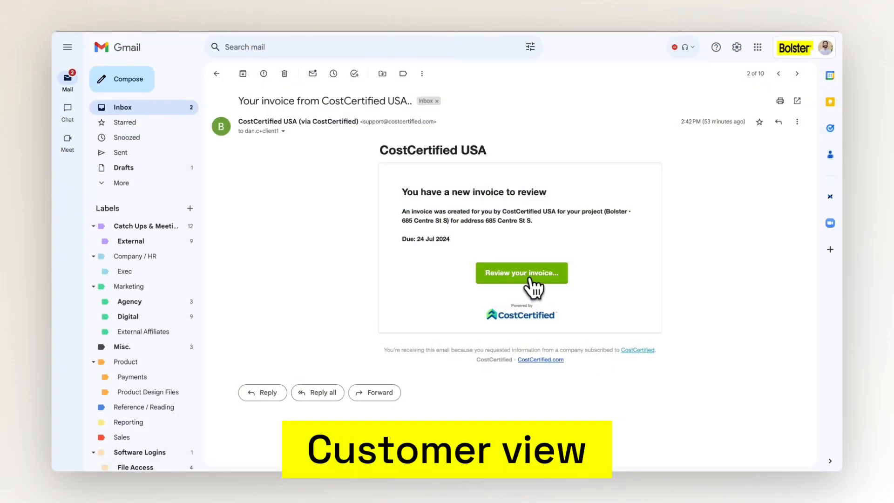
{"action": "left_click", "coordinate": [521, 273]}
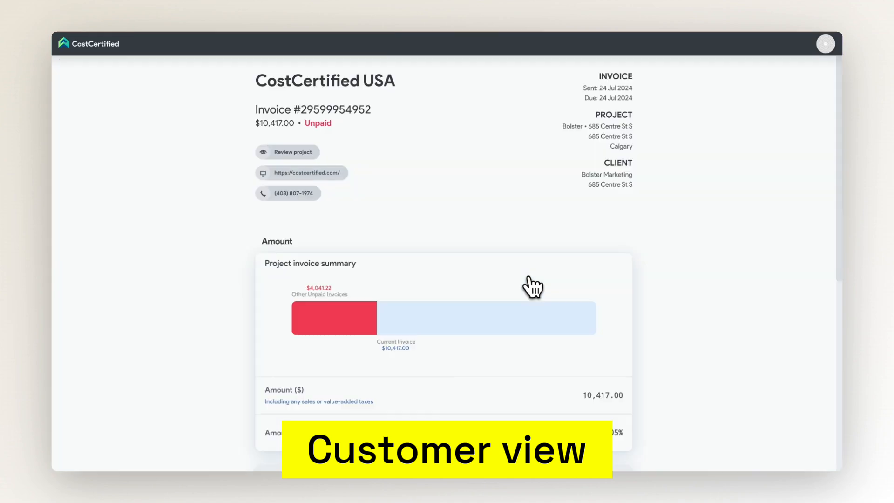
- Scroll the $10,417.00 invoice to Secure payment methods and select Credit Card
{"action": "scroll", "scroll_direction": "down", "scroll_amount": 3}
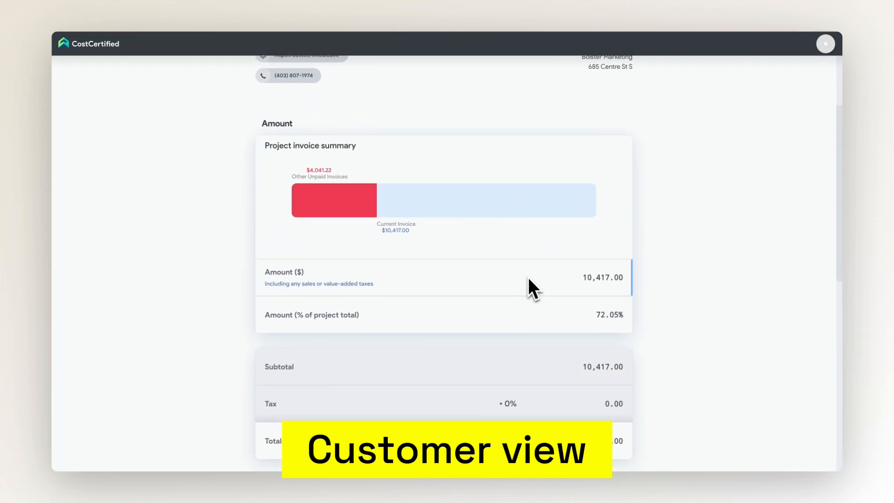
{"action": "scroll", "scroll_direction": "down", "scroll_amount": 3}
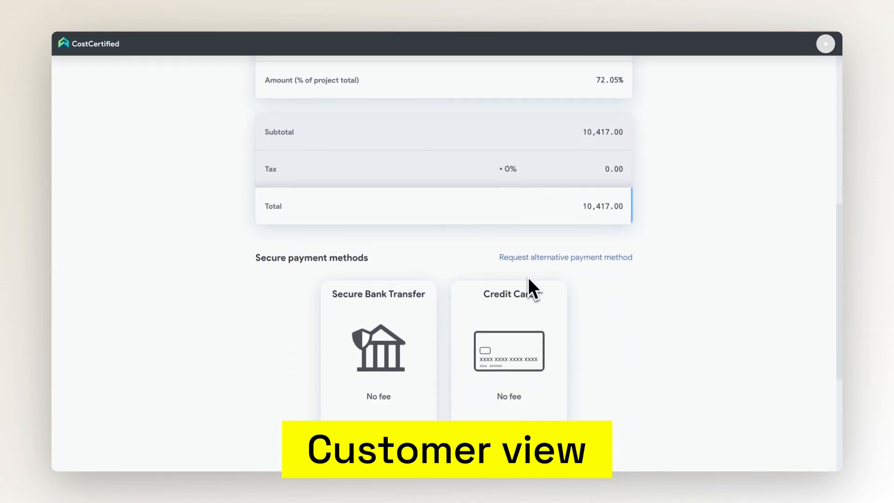
{"action": "scroll", "scroll_direction": "down", "scroll_amount": 3}
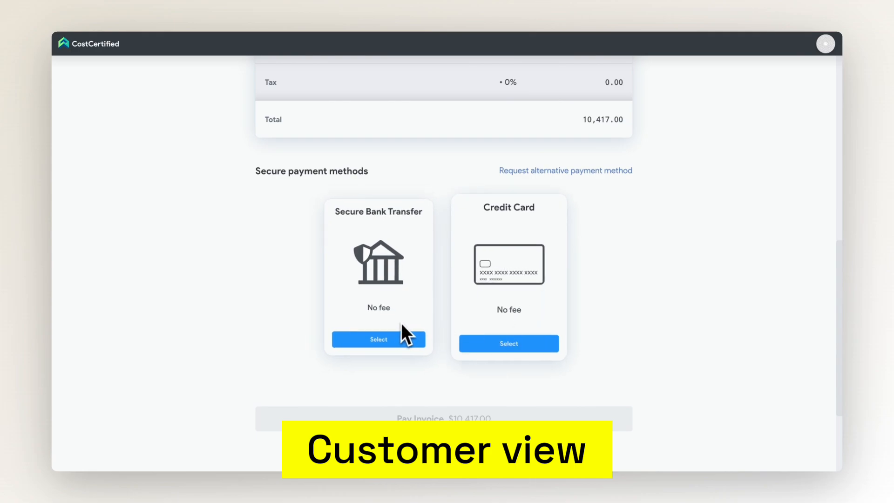
{"action": "left_click", "coordinate": [508, 343]}
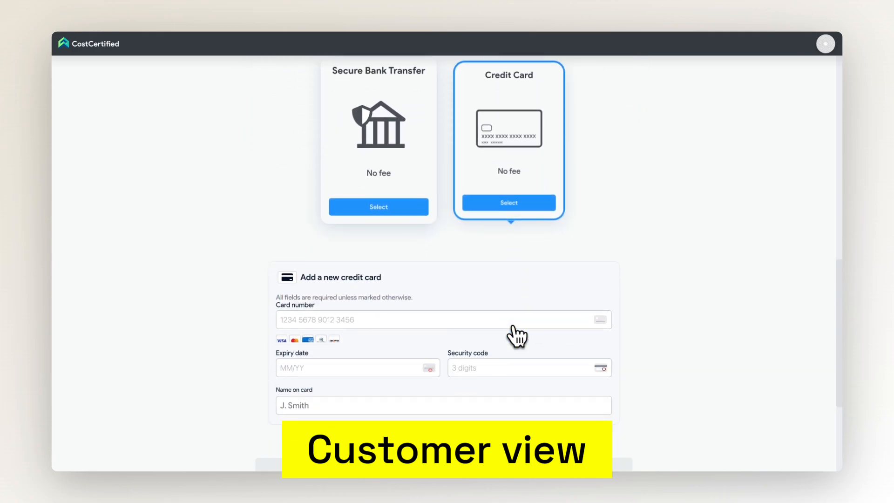
{"action": "scroll", "scroll_direction": "down", "scroll_amount": 3}
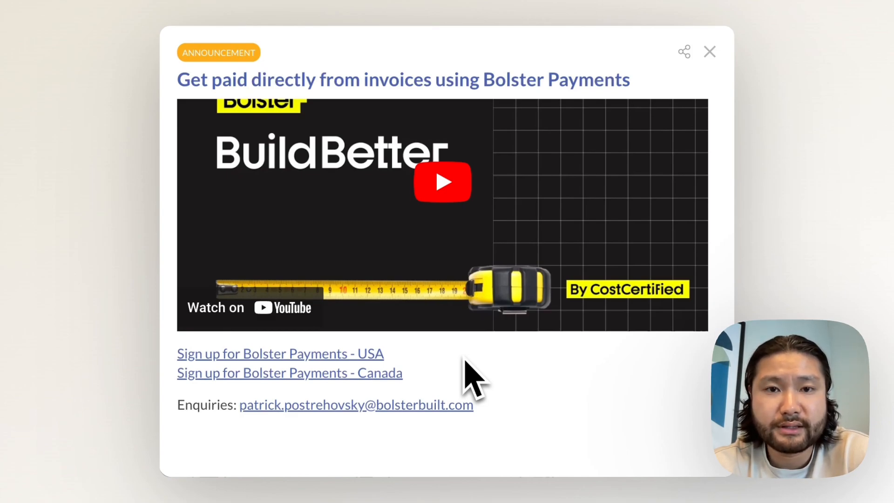
{"action": "mouse_move", "coordinate": [418, 371]}
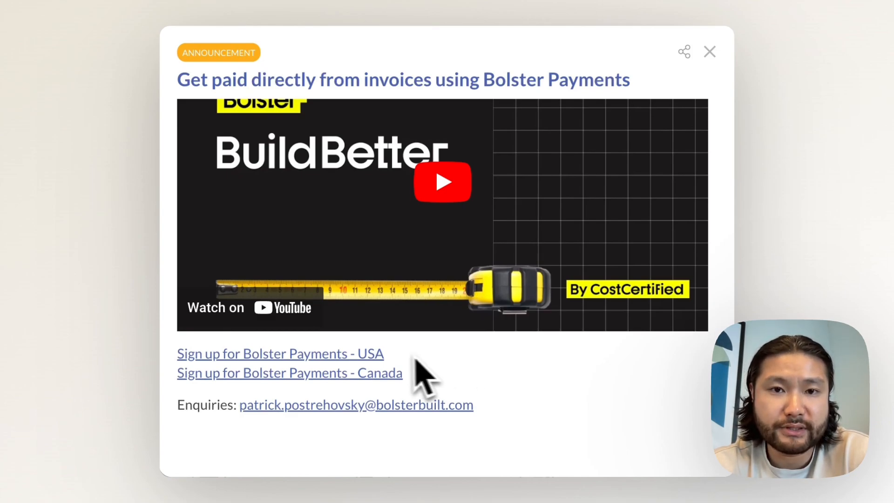
{"action": "mouse_move", "coordinate": [365, 381]}
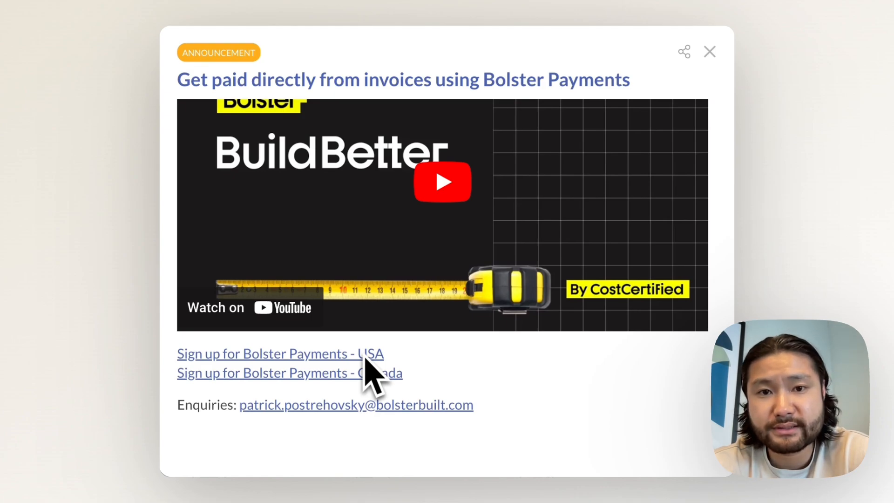
{"action": "mouse_move", "coordinate": [371, 407]}
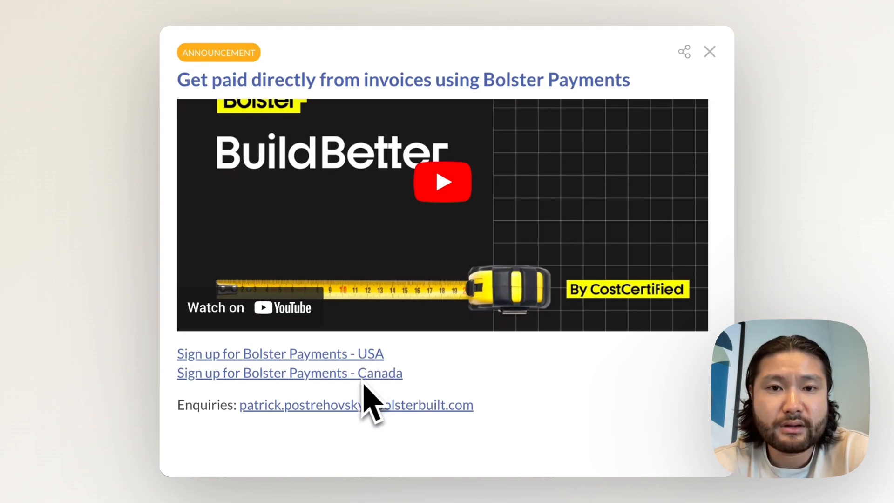